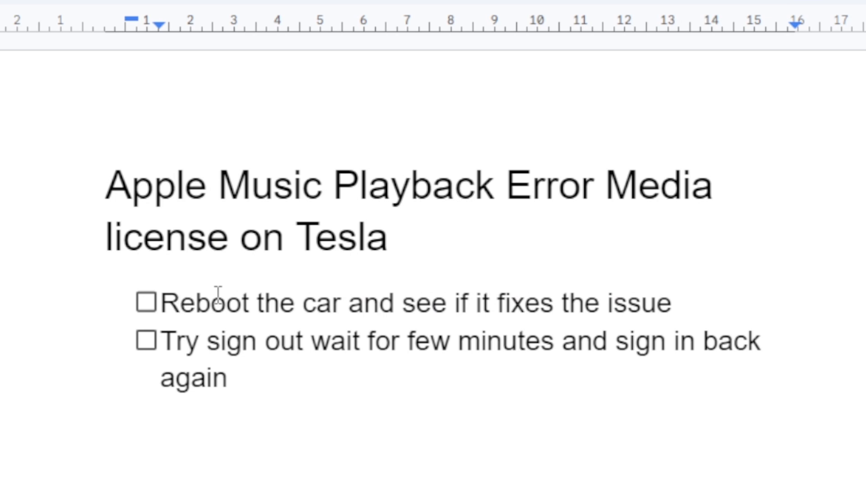
mouse_move(483, 343)
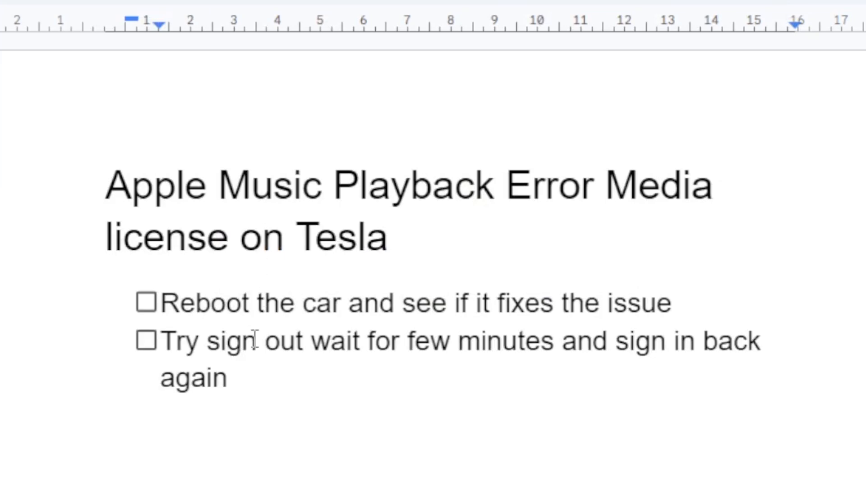
mouse_move(389, 363)
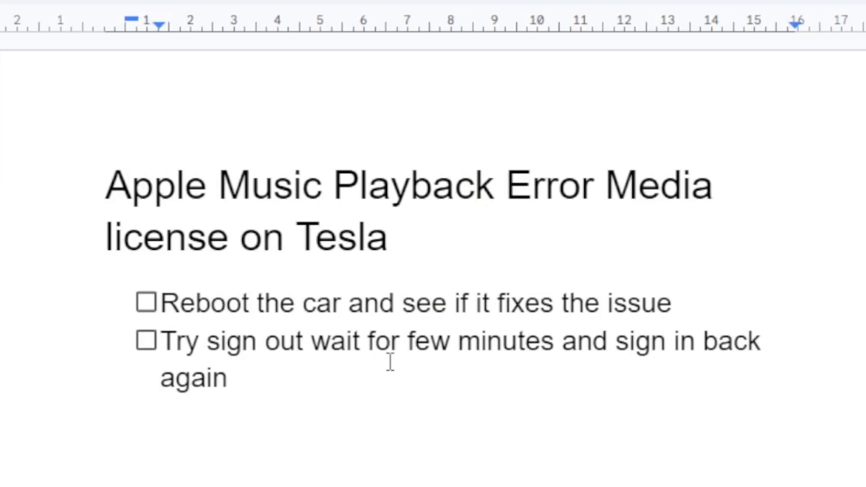
mouse_move(242, 233)
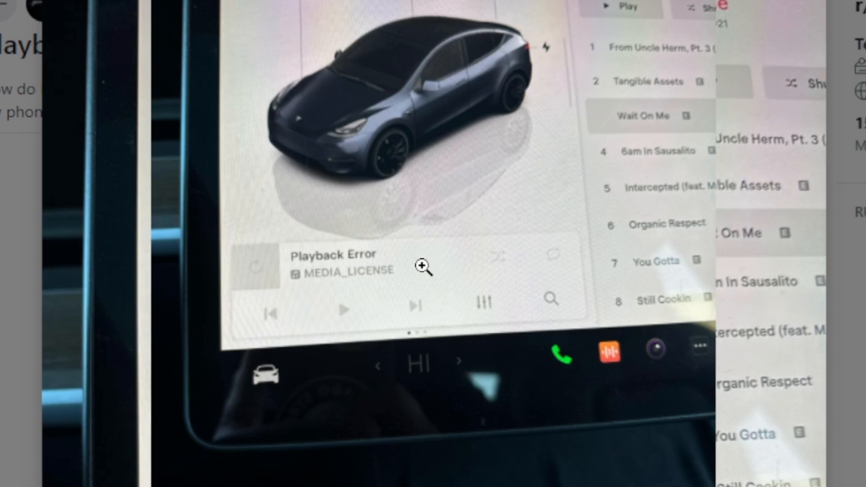
mouse_move(391, 88)
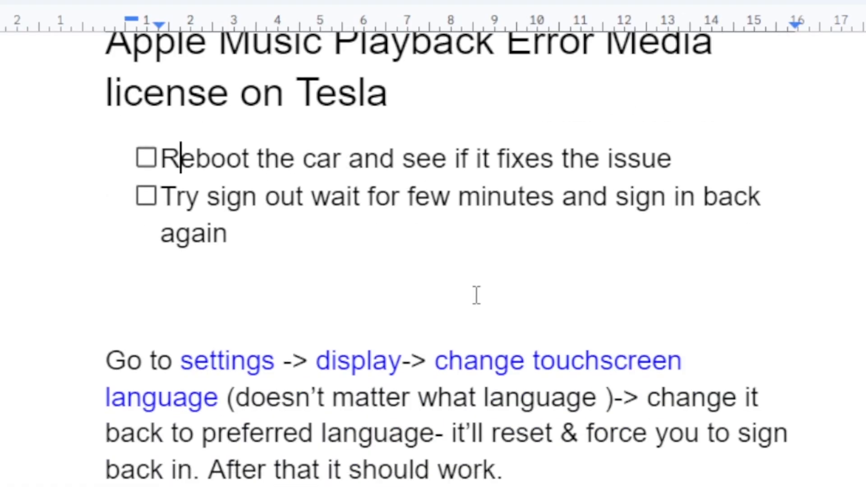
mouse_move(257, 286)
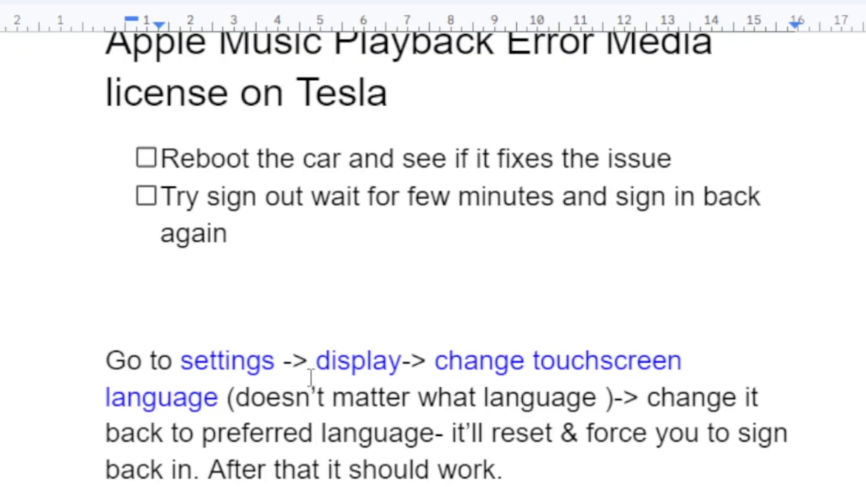
mouse_move(269, 415)
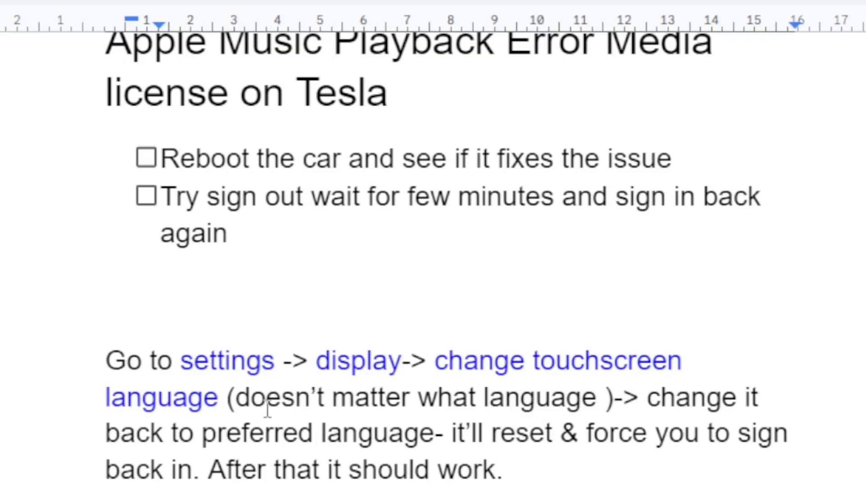
mouse_move(366, 363)
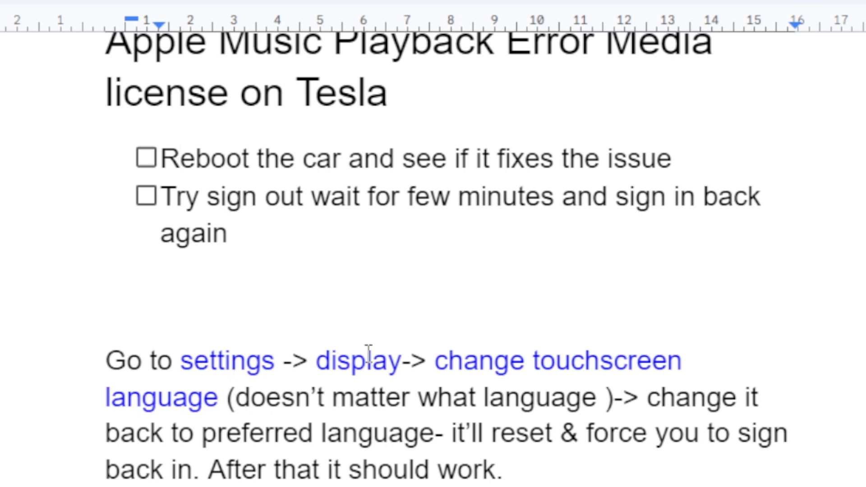
mouse_move(589, 370)
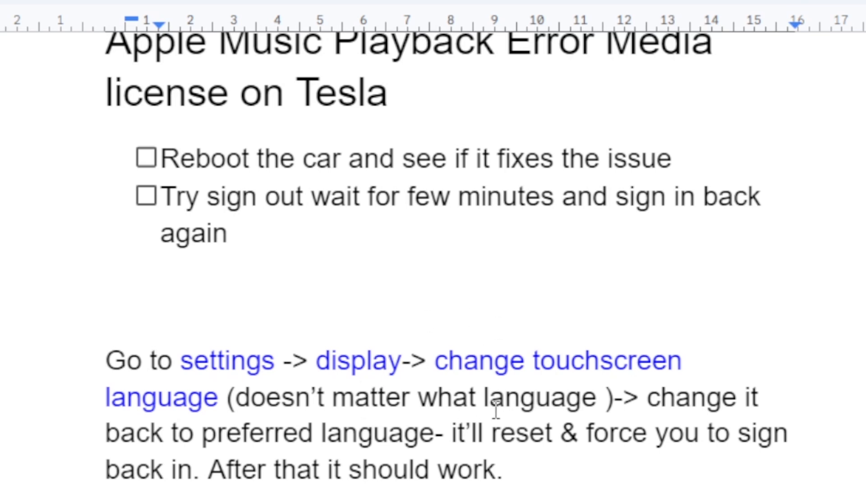
mouse_move(791, 407)
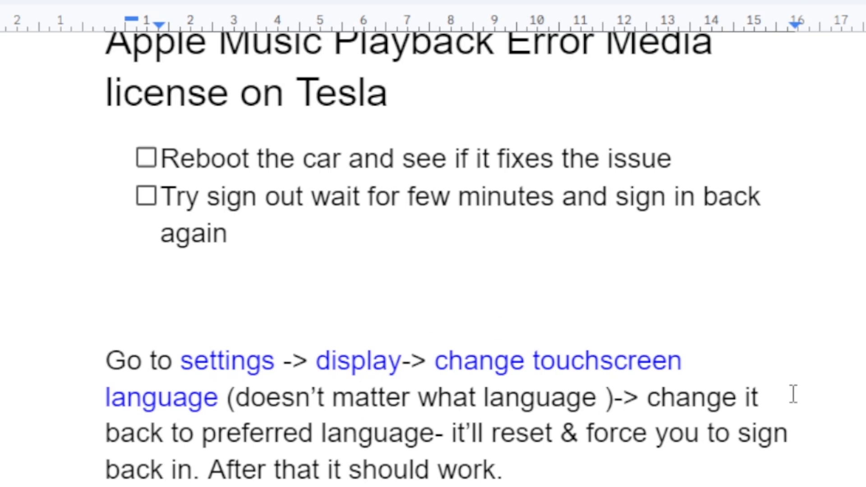
mouse_move(556, 436)
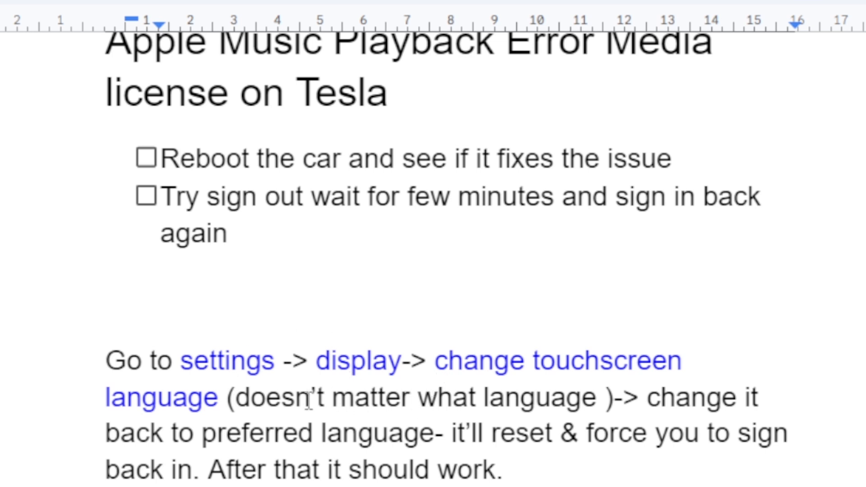
mouse_move(503, 449)
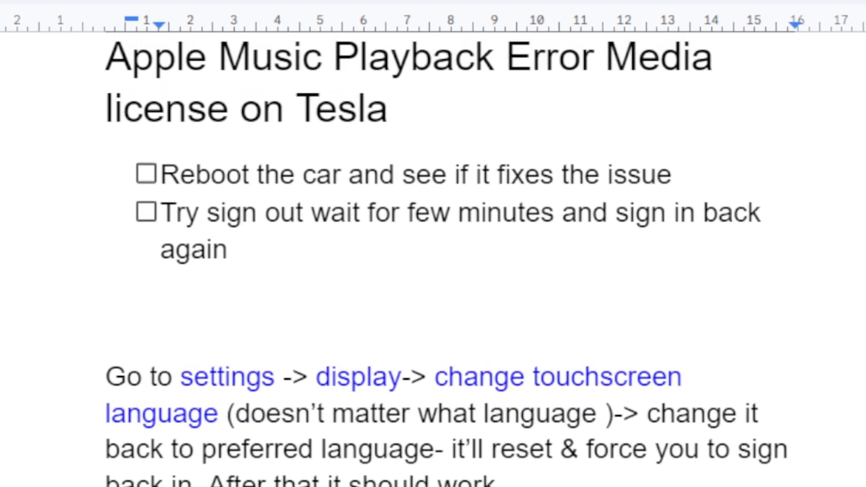
Review the Tesla Software Updates article sections on installing over-the-air updates and video guides
scroll(down, 3)
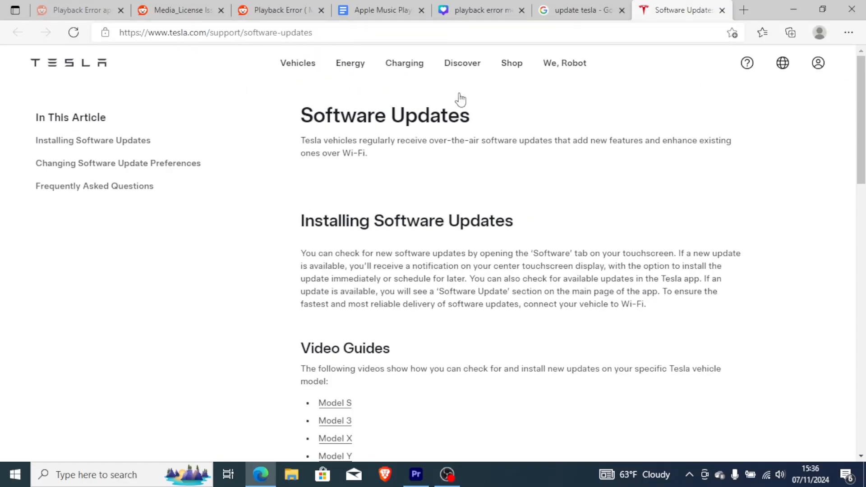
click(298, 63)
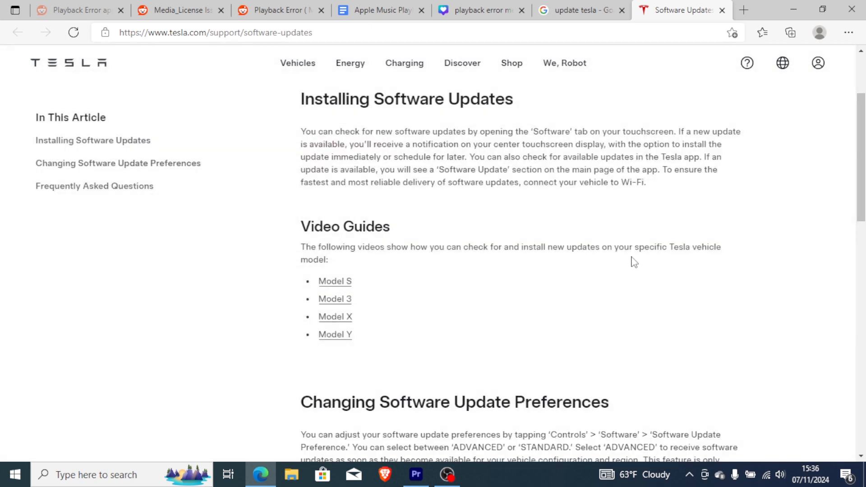
scroll(up, 3)
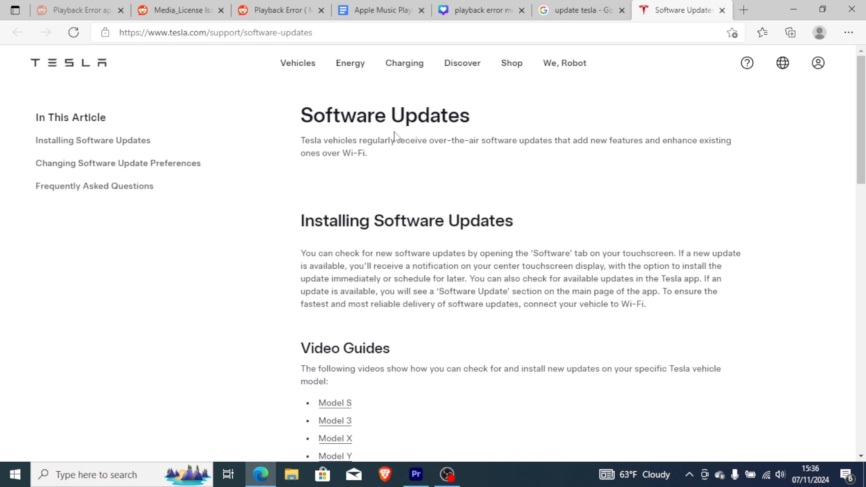
click(283, 10)
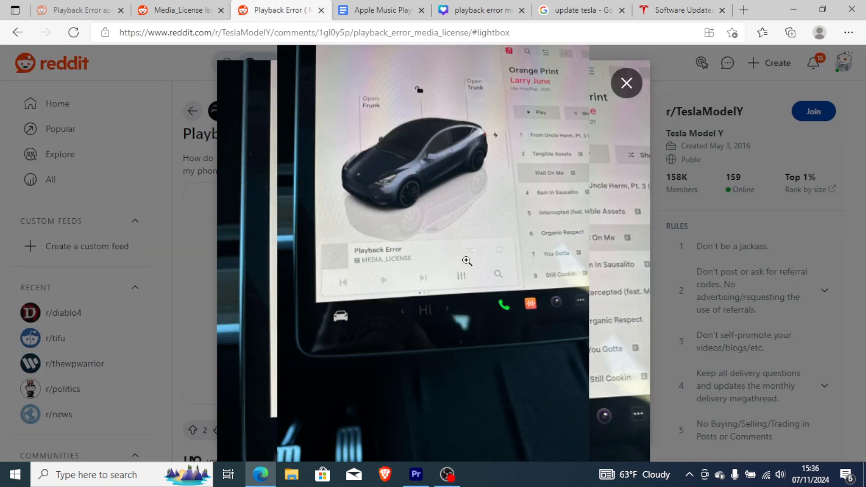
click(680, 10)
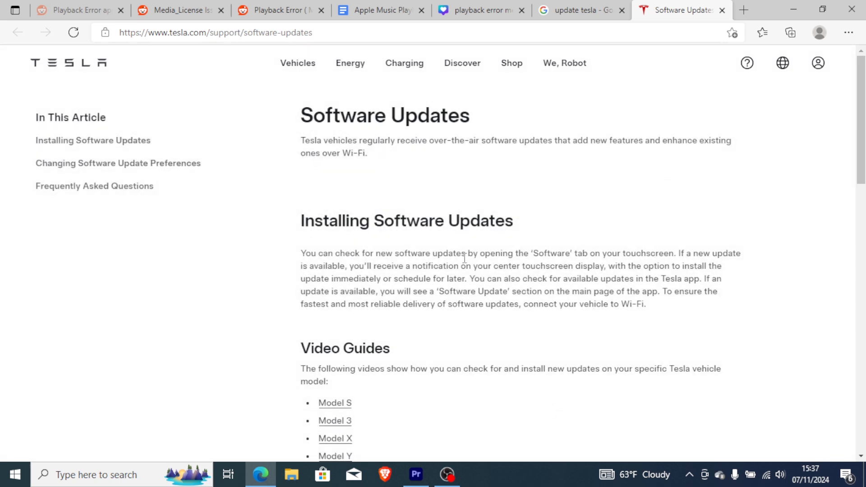
mouse_move(480, 260)
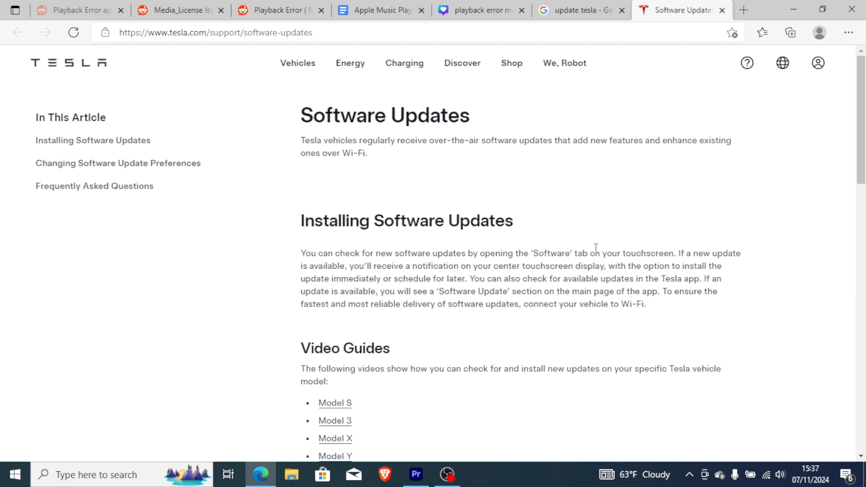
mouse_move(516, 276)
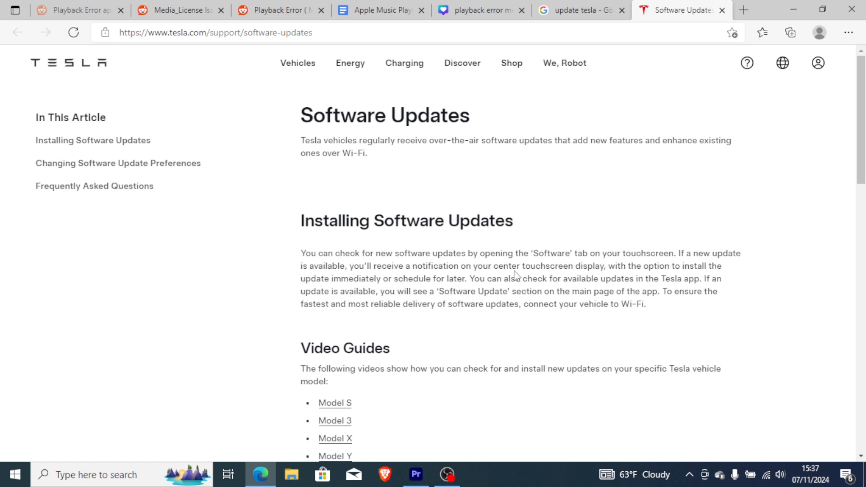
Return through the Reddit playback-error tab to the Apple Music checklist Google Doc
scroll(down, 3)
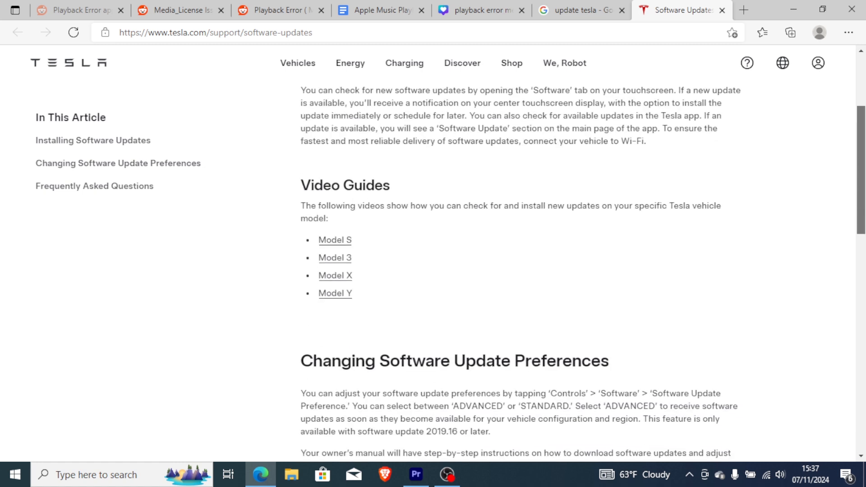
click(584, 10)
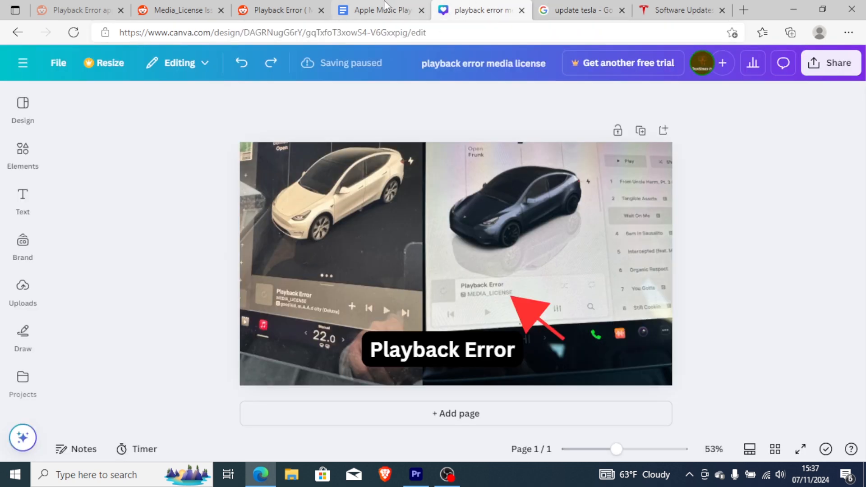
click(380, 10)
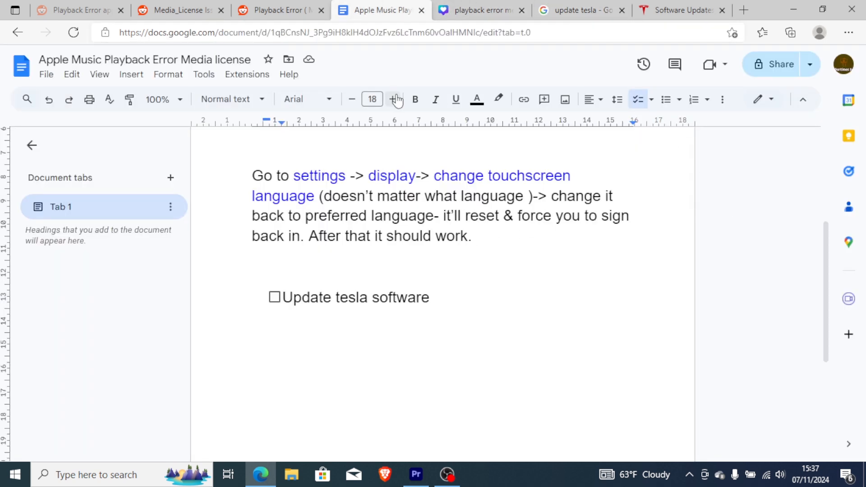
click(279, 10)
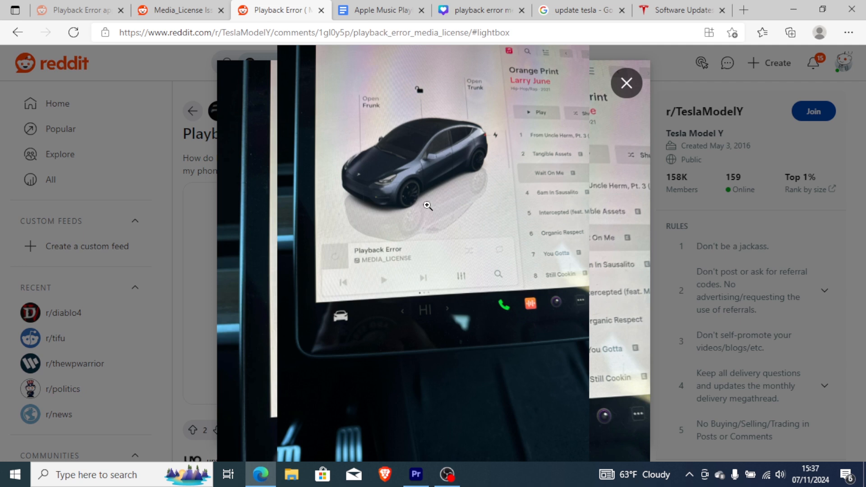
mouse_move(423, 196)
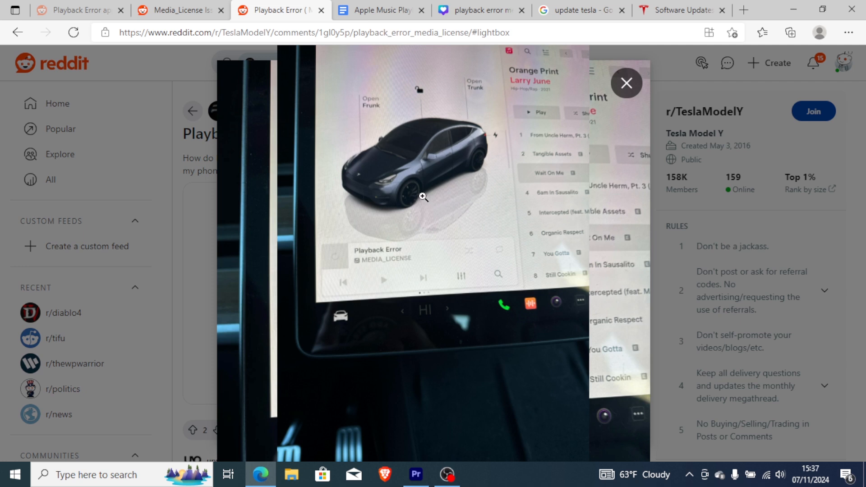
mouse_move(427, 276)
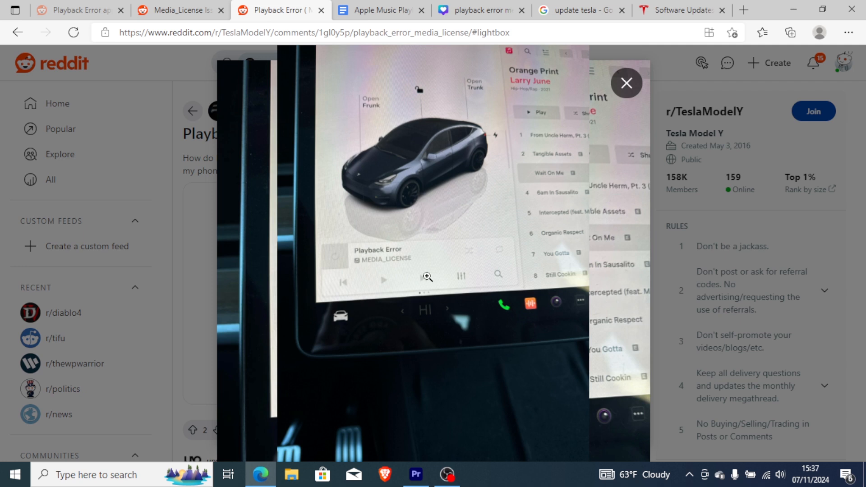